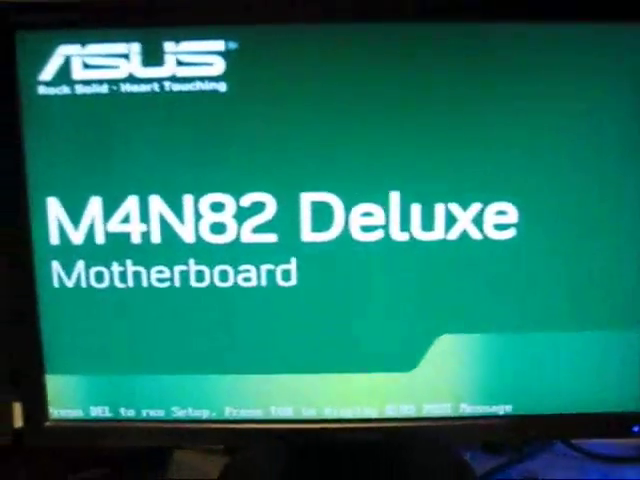
Enter BIOS Setup from the M4N82 Deluxe startup screen with Del.
key(delete)
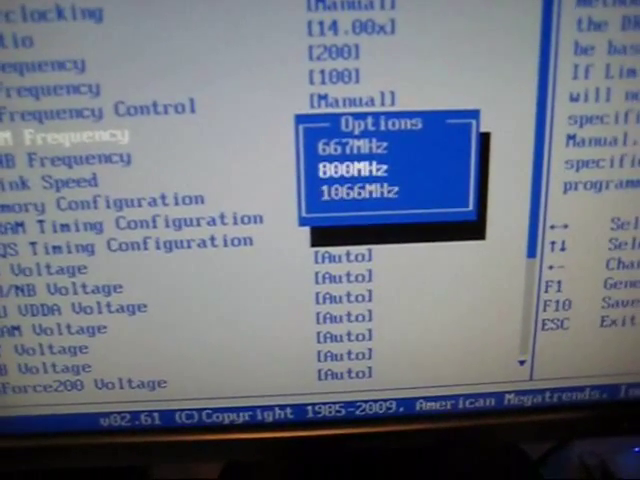
Set DRAM frequency to 800MHz and raise CPU/HT Reference Clock from 200 to 210.
scroll(down, 3)
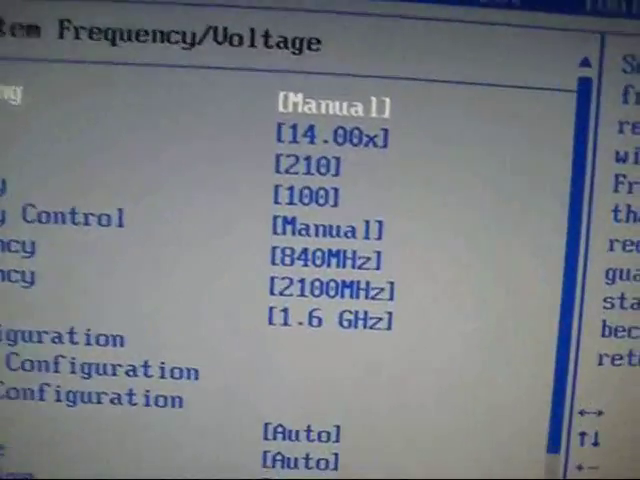
Review 840MHz memory and 2100MHz at FSB 210, then save and exit with F10.
scroll(down, 3)
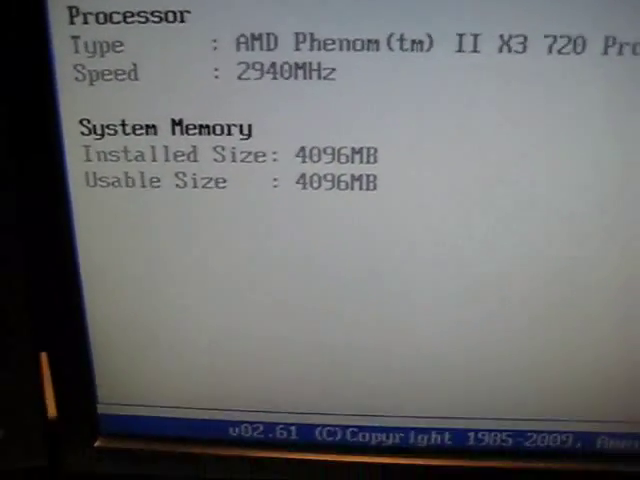
Check the Main overview reads Phenom II X3 720 at 2940MHz with 4096MB memory.
key(f1)
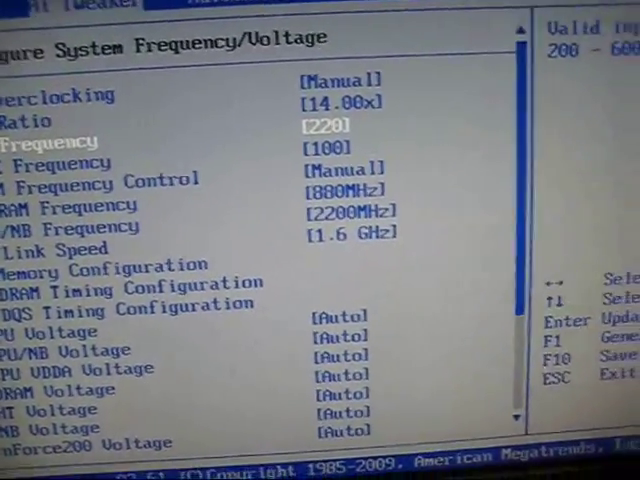
Raise CPU/HT Reference Clock to 220 with DRAM at 800MHz and 2200MHz.
scroll(down, 3)
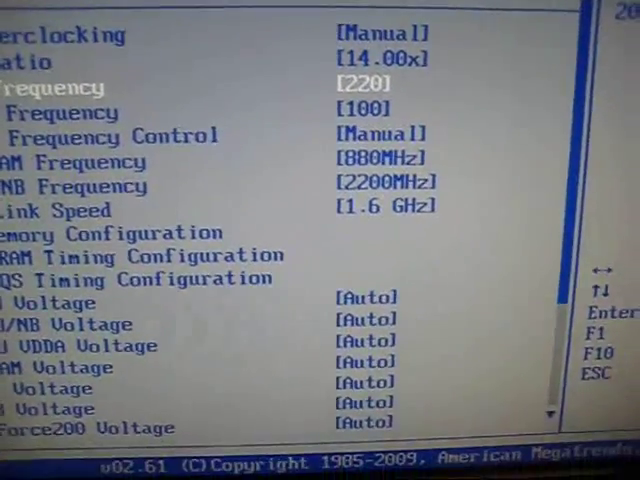